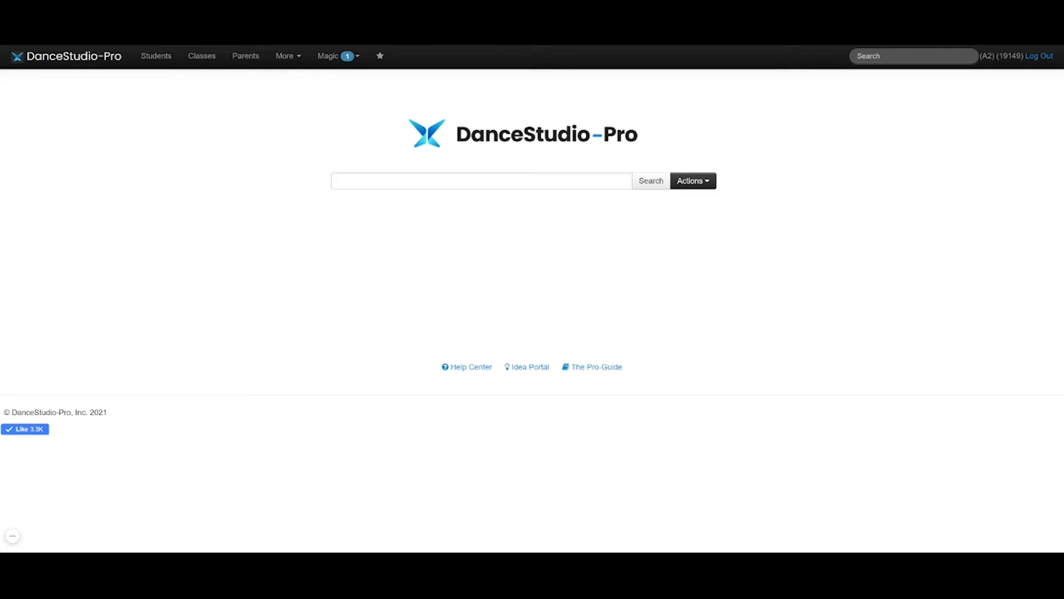
{"action": "mouse_move", "coordinate": [156, 55]}
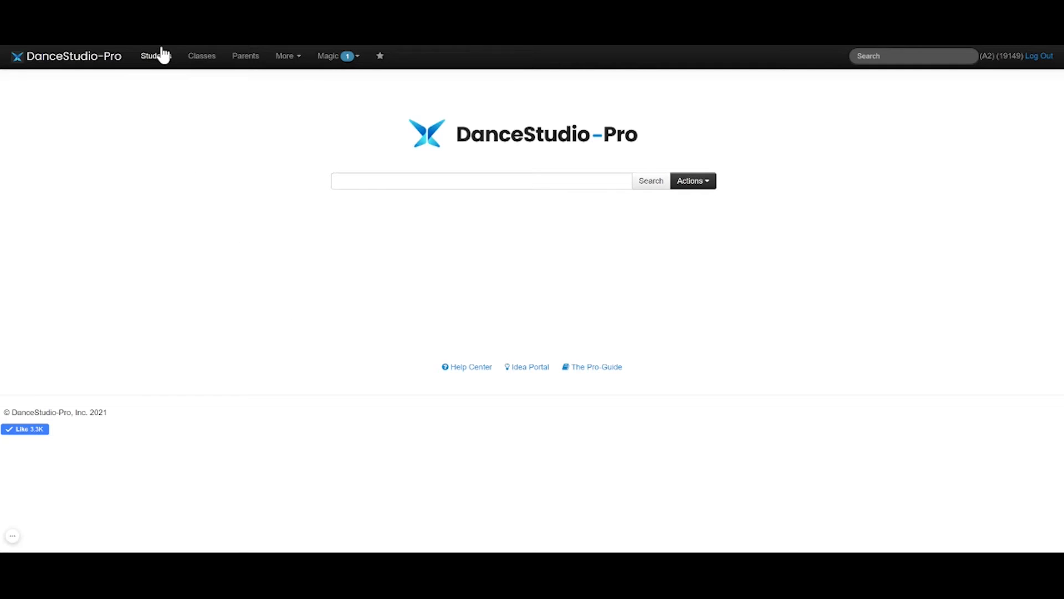
{"action": "left_click", "coordinate": [154, 55]}
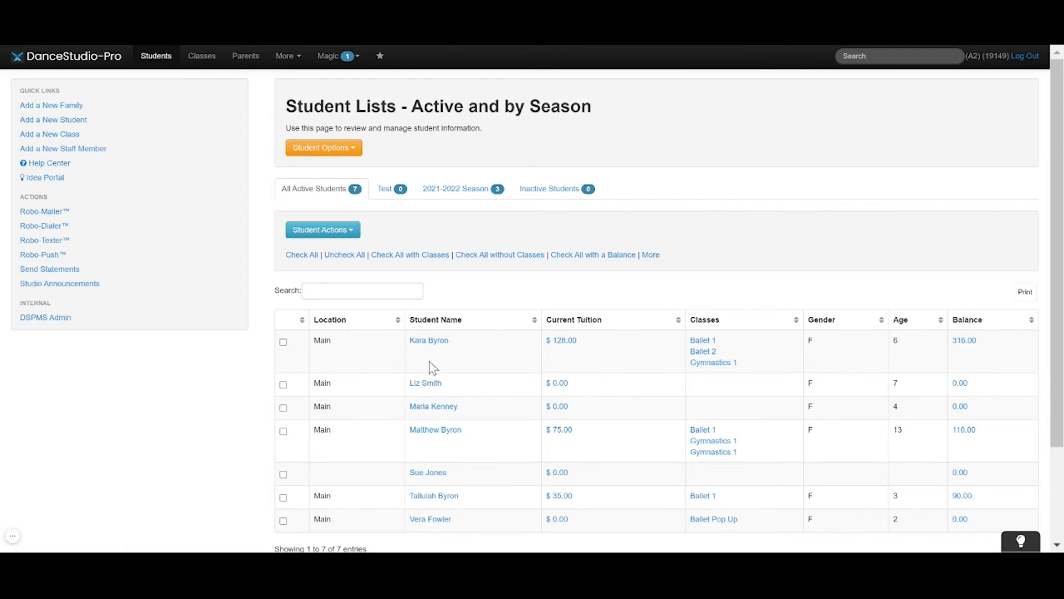
{"action": "left_click", "coordinate": [428, 340]}
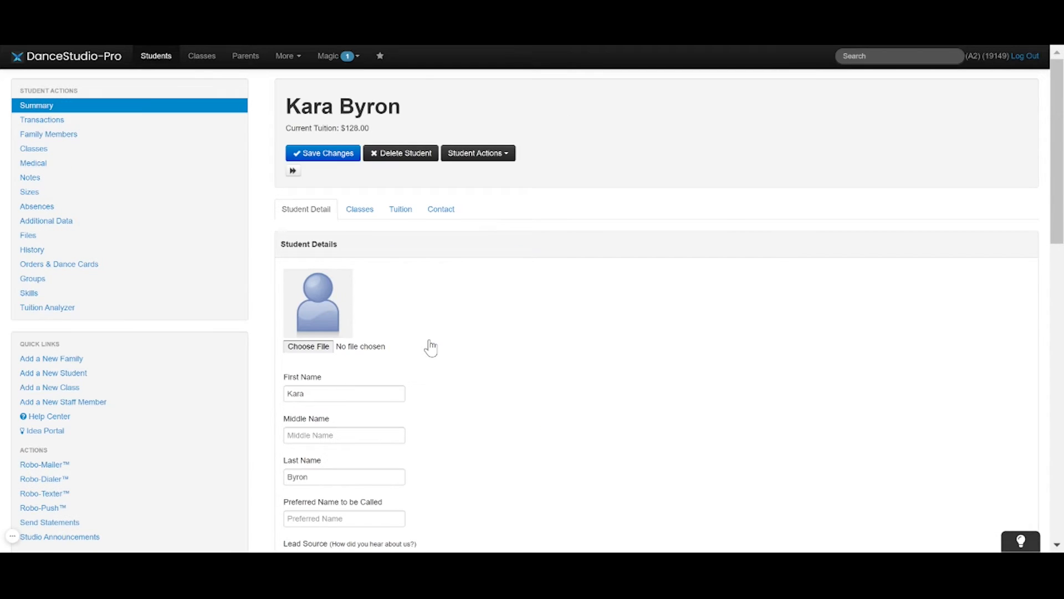
{"action": "left_click", "coordinate": [30, 177]}
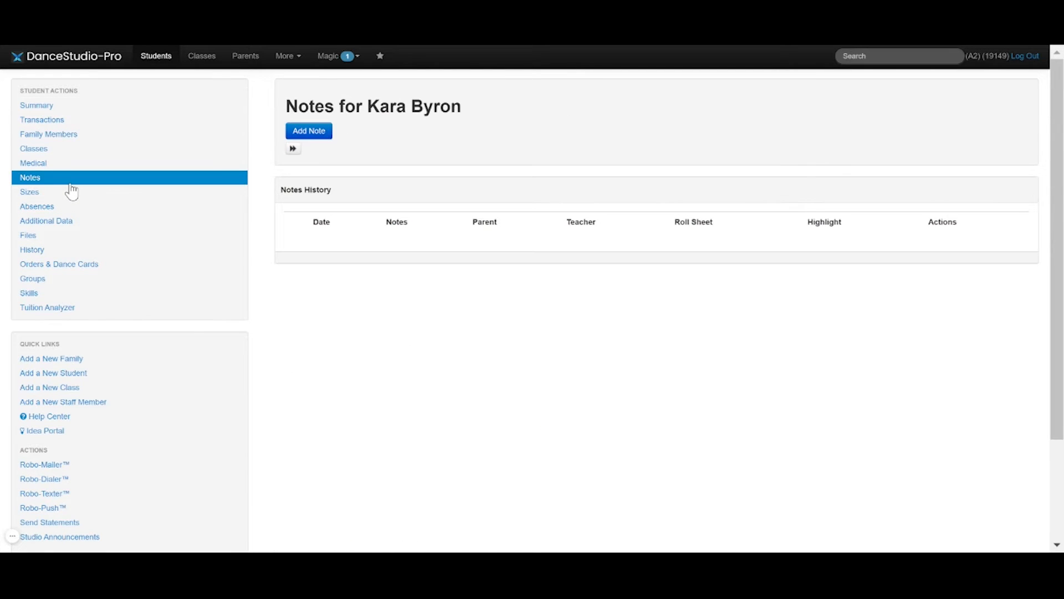
{"action": "mouse_move", "coordinate": [356, 143]}
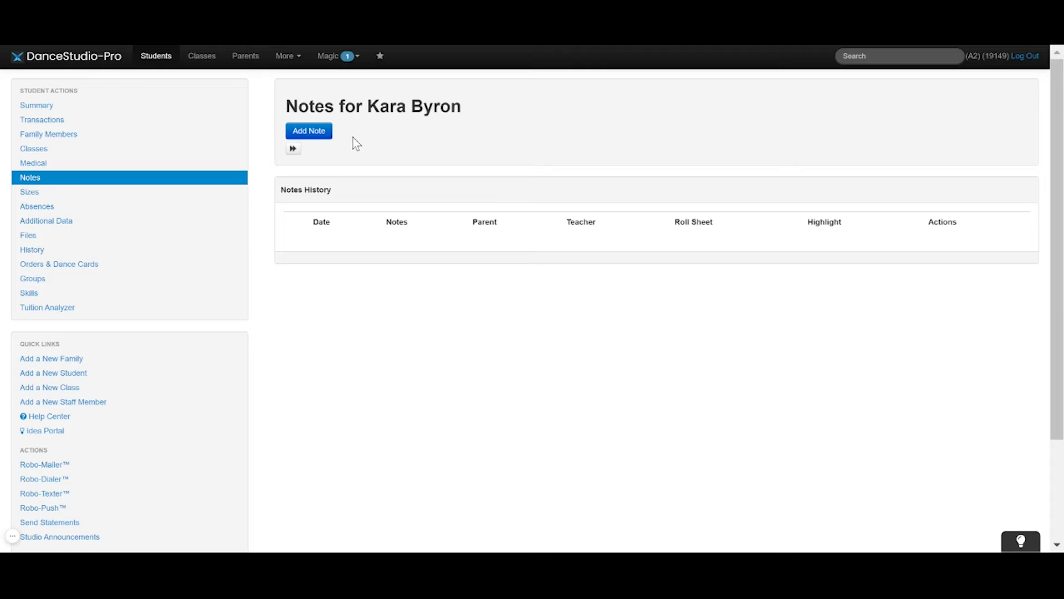
Step: Save a 'Vaccinated' note shared with parents, teacher and roll sheet, and highlighted
{"action": "left_click", "coordinate": [308, 130]}
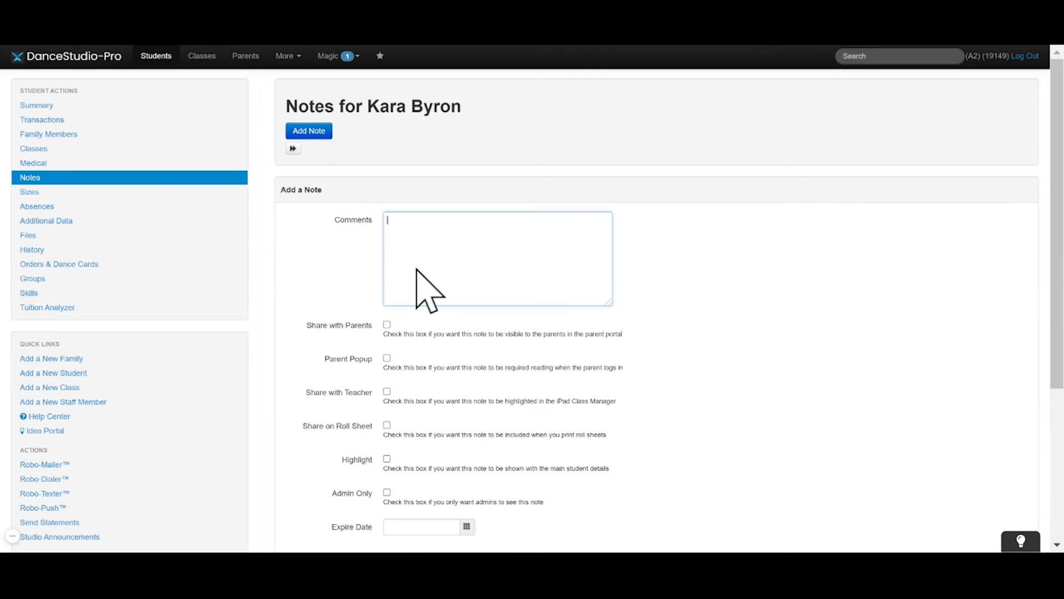
{"action": "type", "text": "Vaccinated"}
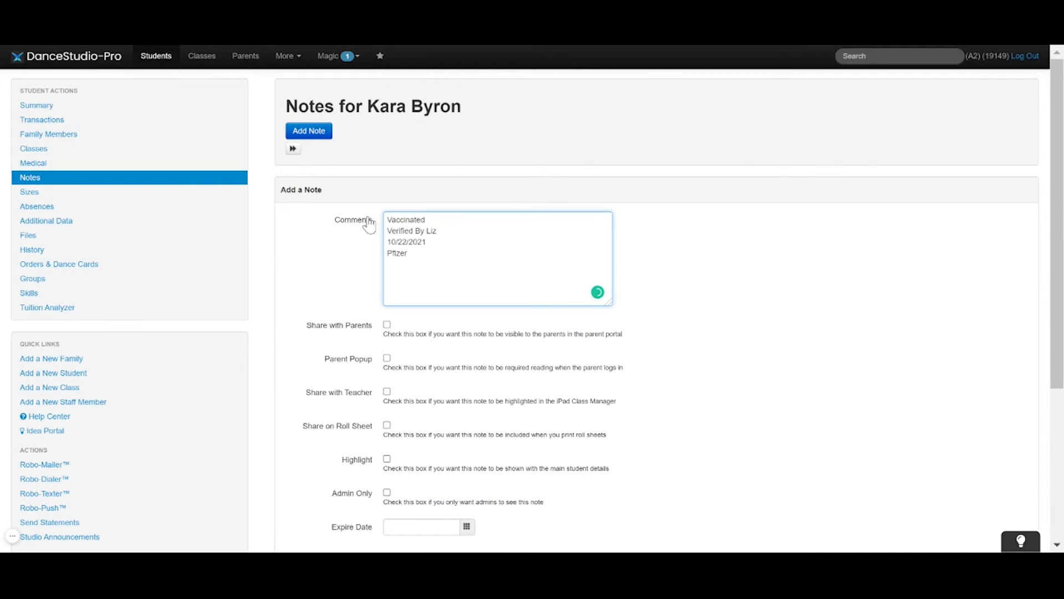
{"action": "left_click", "coordinate": [387, 325]}
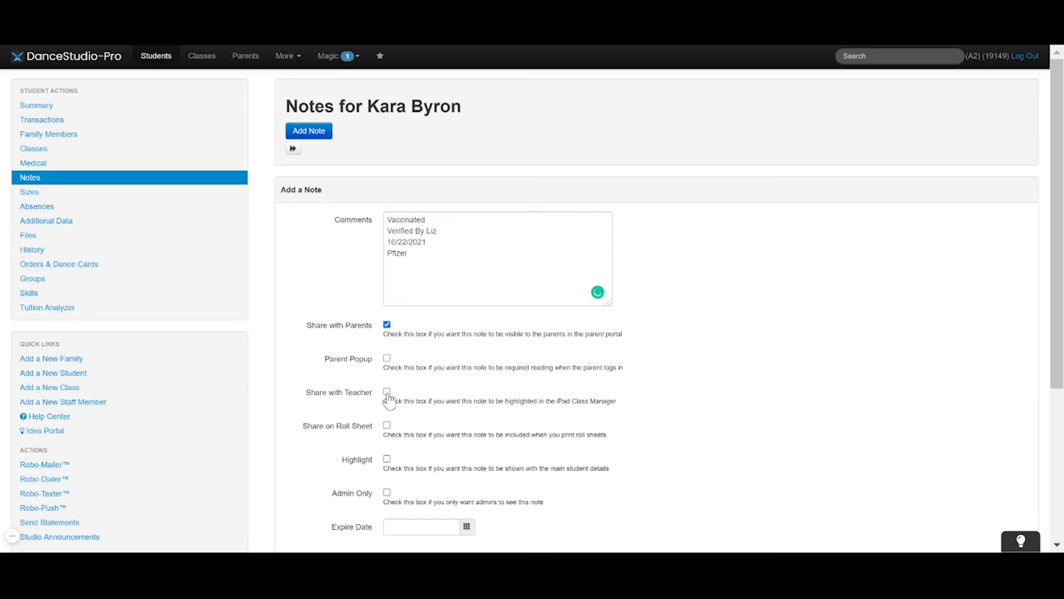
{"action": "left_click", "coordinate": [386, 391]}
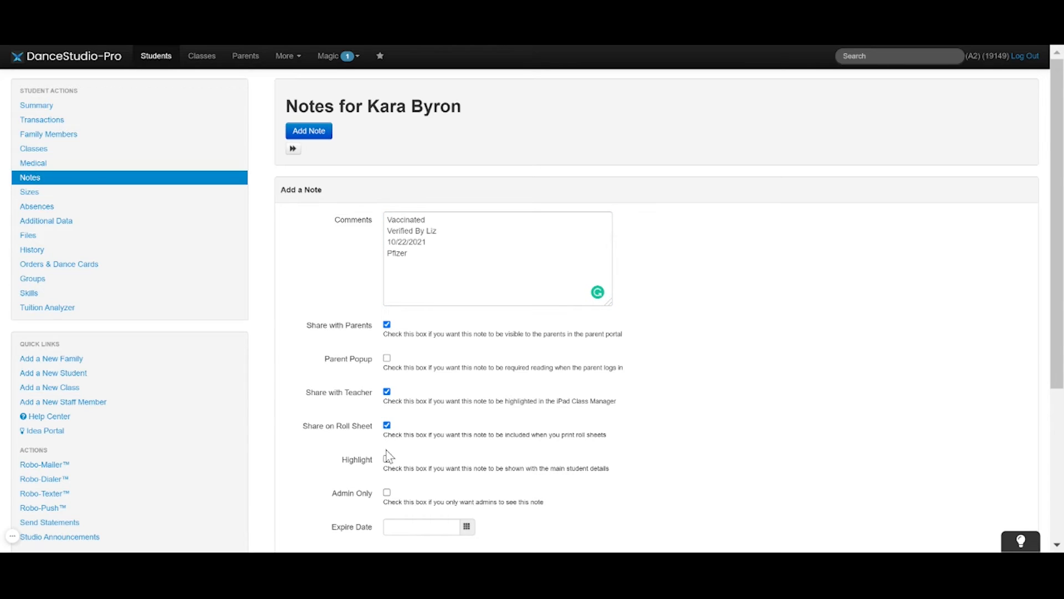
{"action": "left_click", "coordinate": [387, 459]}
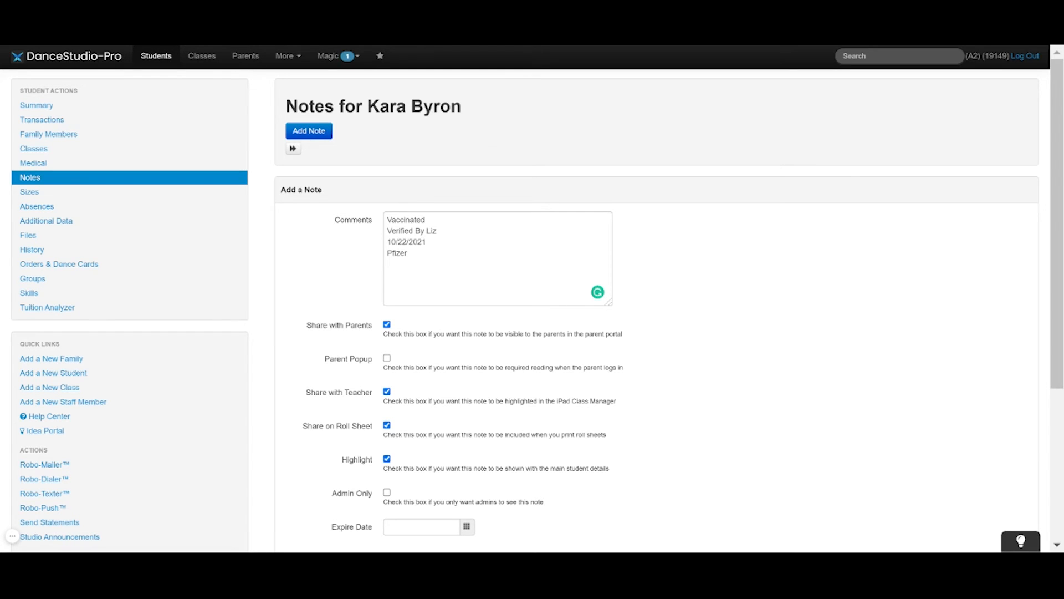
{"action": "scroll", "scroll_direction": "down", "scroll_amount": 3}
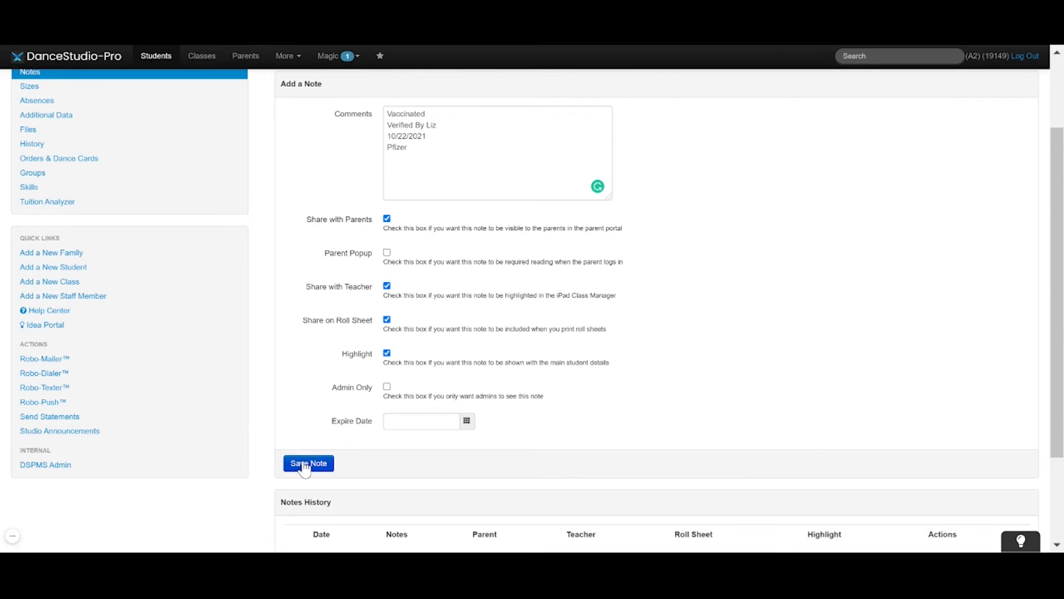
{"action": "left_click", "coordinate": [309, 463]}
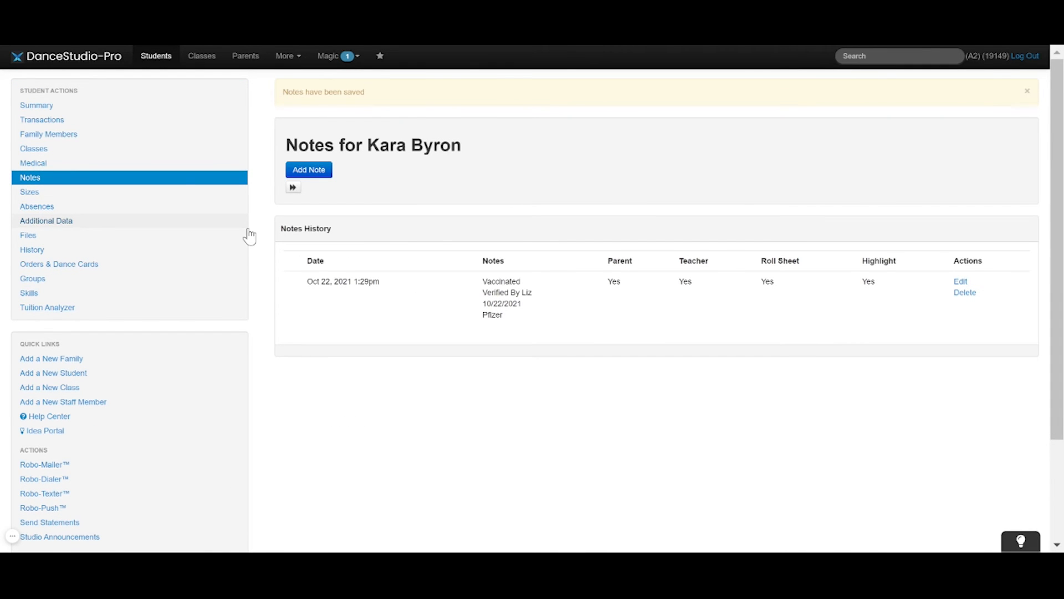
{"action": "left_click", "coordinate": [35, 105]}
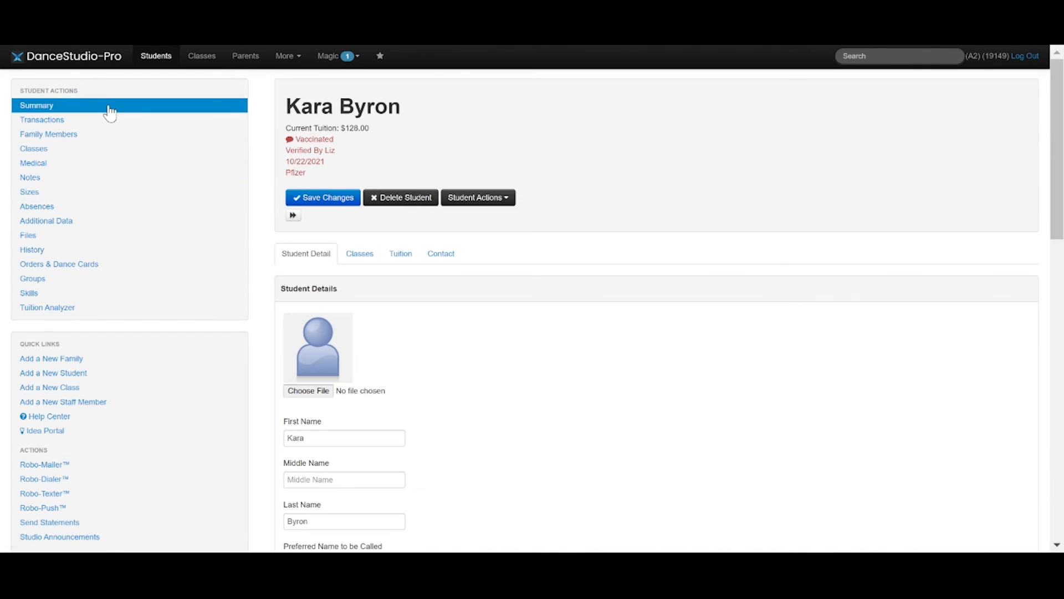
{"action": "mouse_move", "coordinate": [416, 155]}
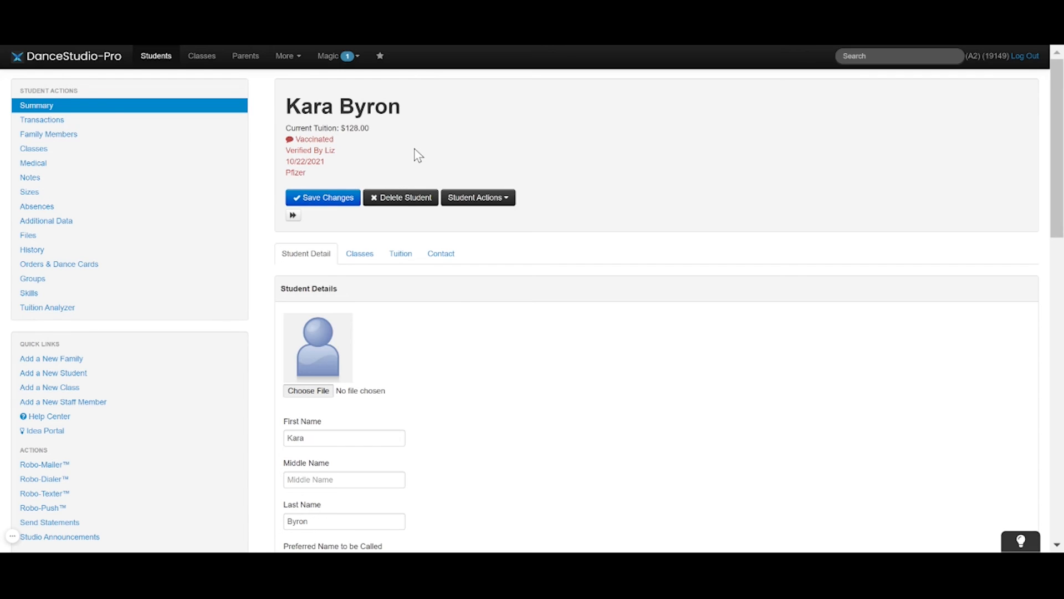